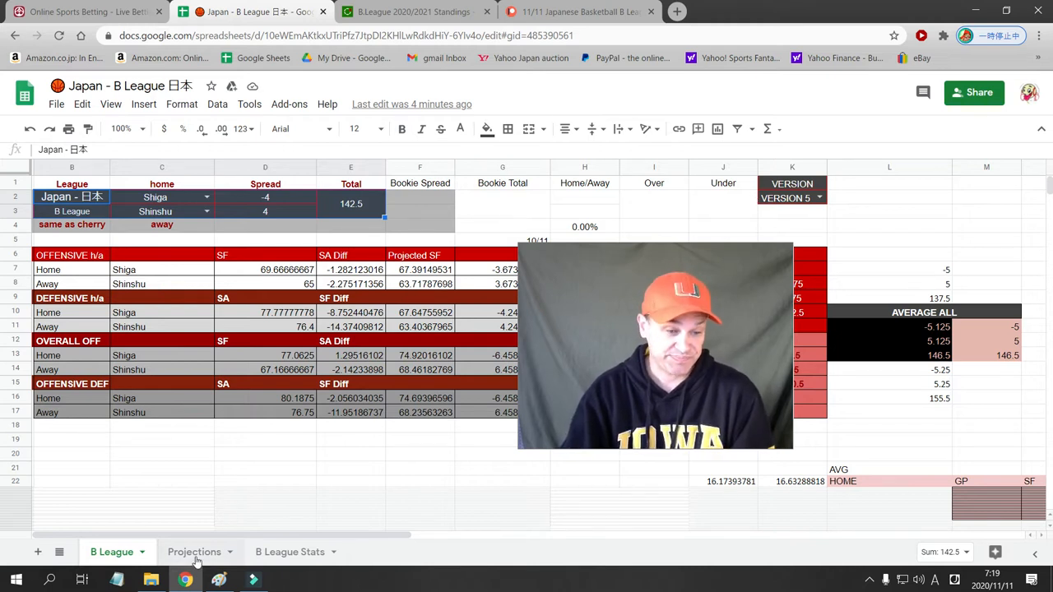
# Switch to the Projections sheet showing projected spreads and totals beside bookie numbers
pyautogui.click(195, 552)
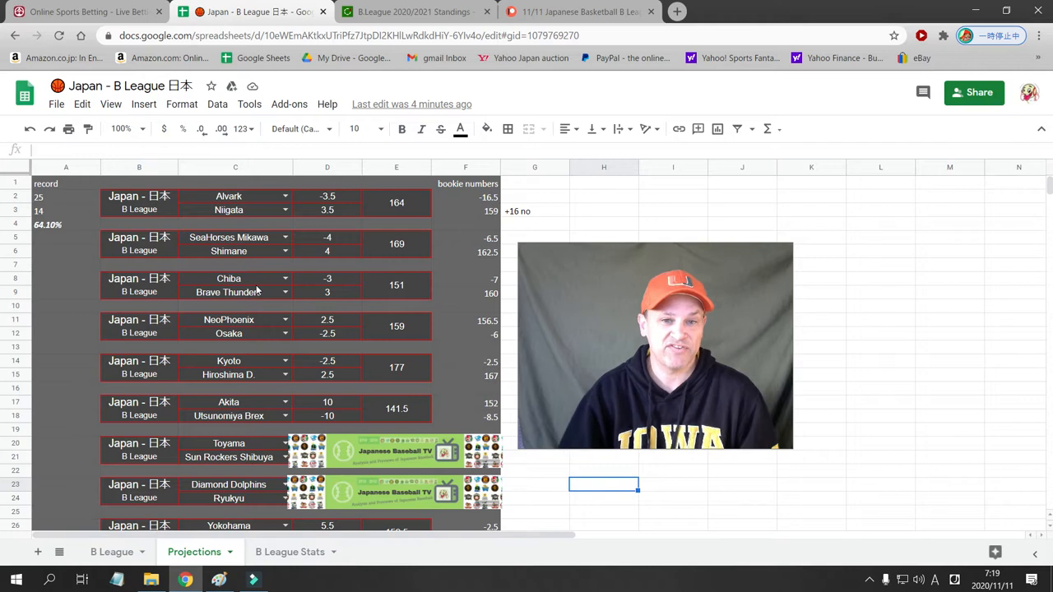
pyautogui.moveTo(359, 300)
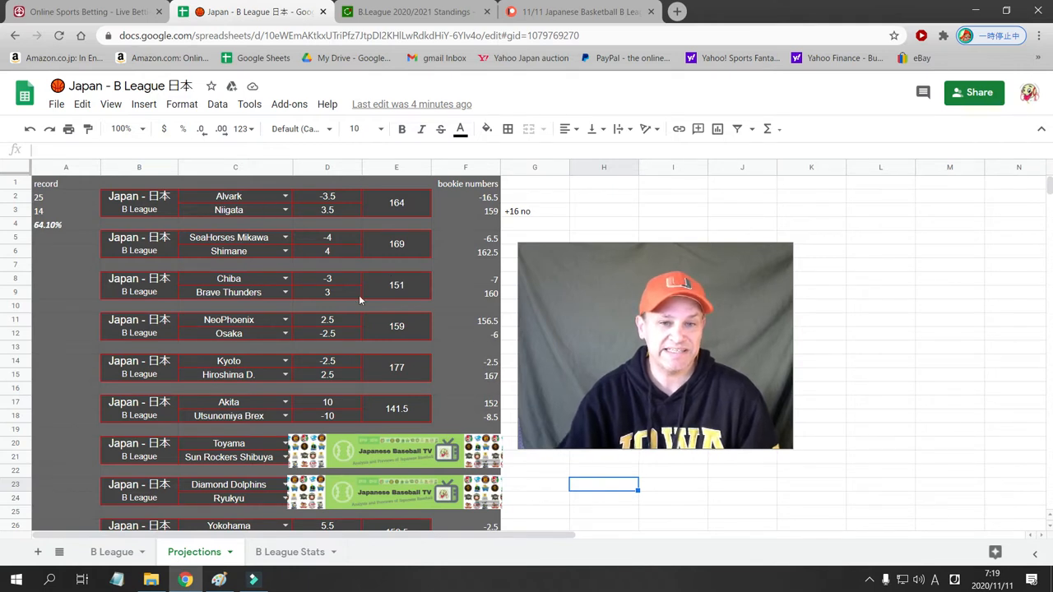
pyautogui.moveTo(416, 236)
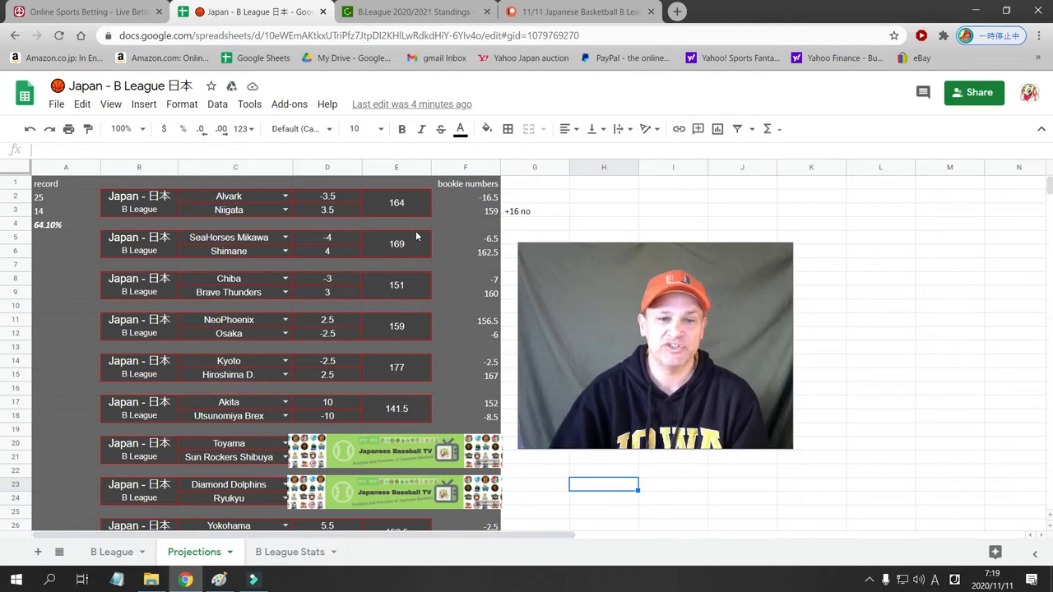
pyautogui.moveTo(401, 210)
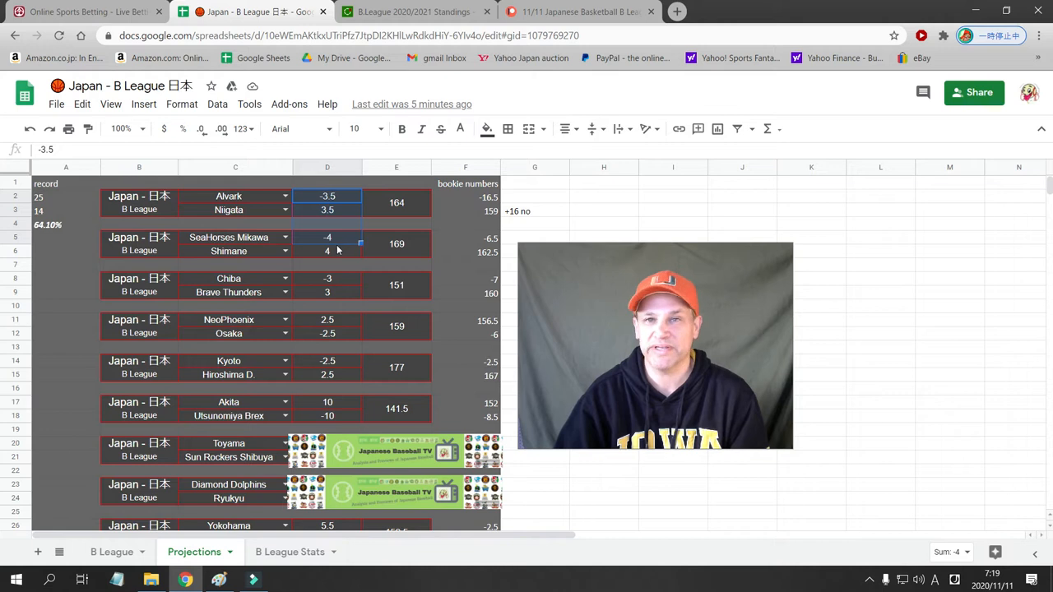
pyautogui.click(465, 252)
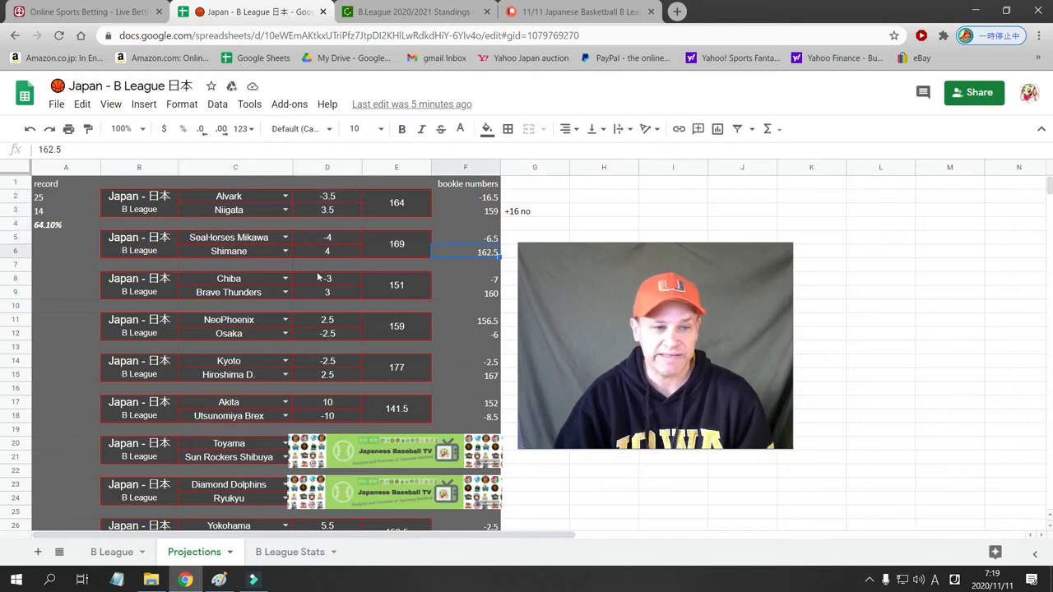
pyautogui.click(228, 278)
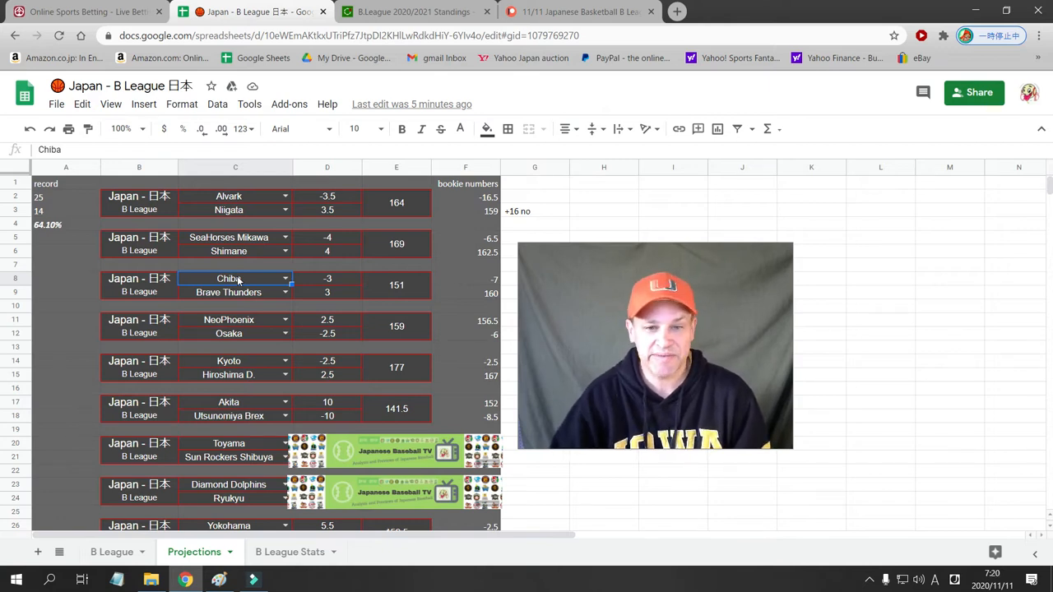
pyautogui.click(395, 285)
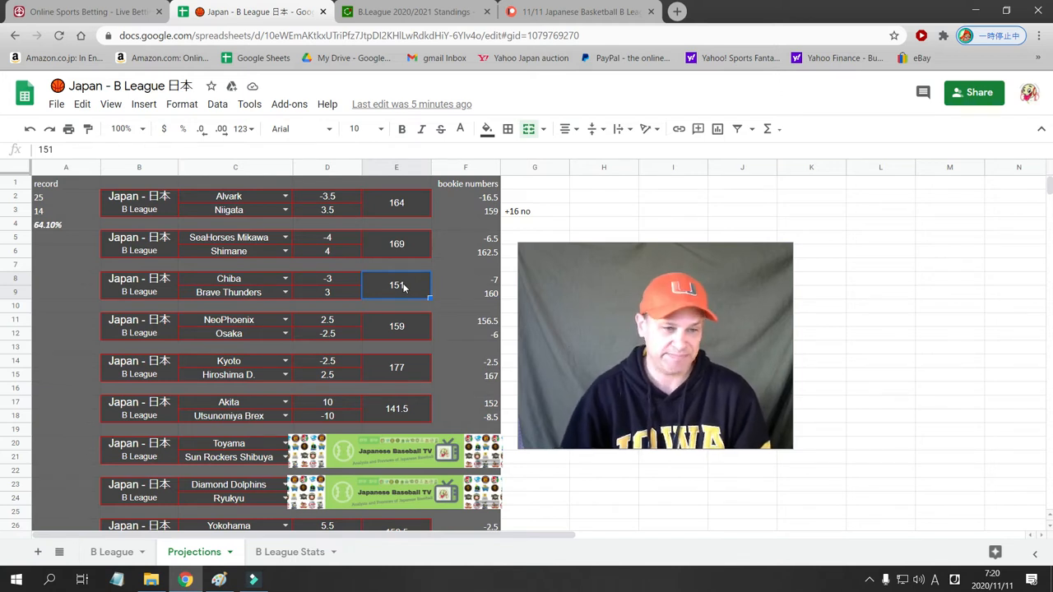
pyautogui.moveTo(214, 348)
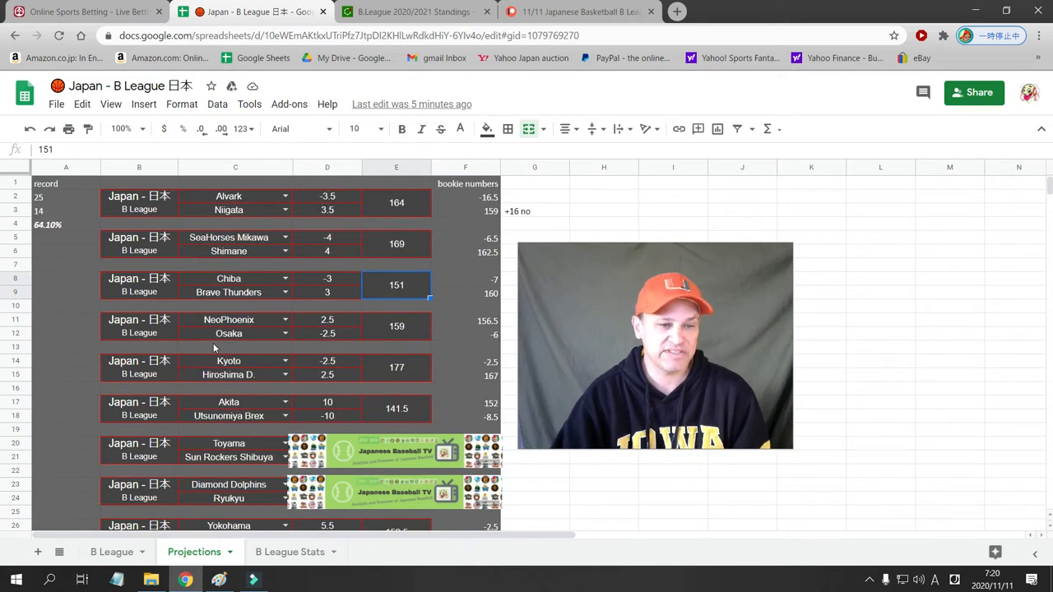
pyautogui.scroll(-3)
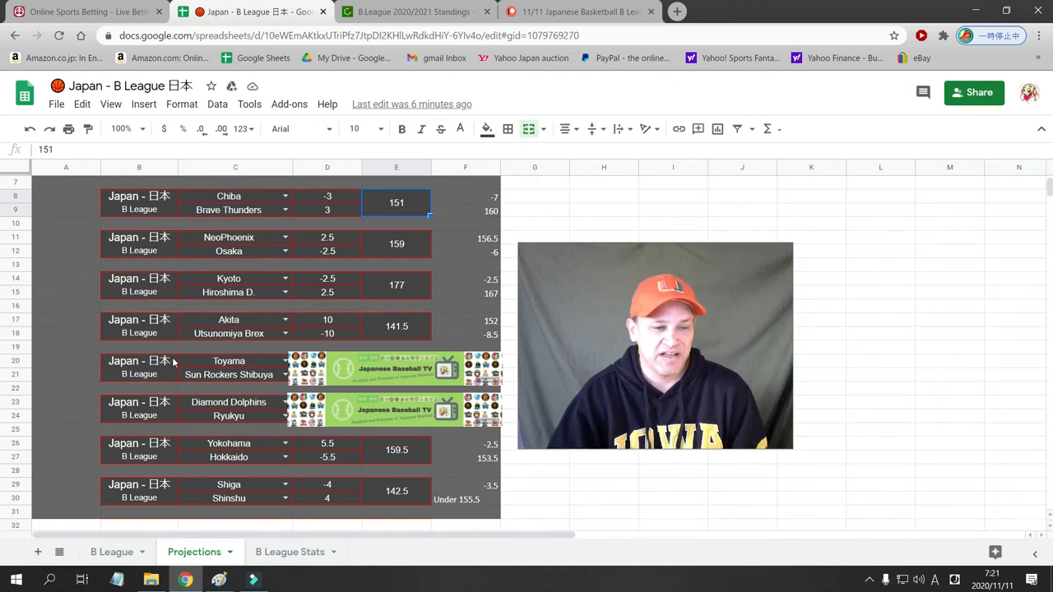
pyautogui.scroll(-3)
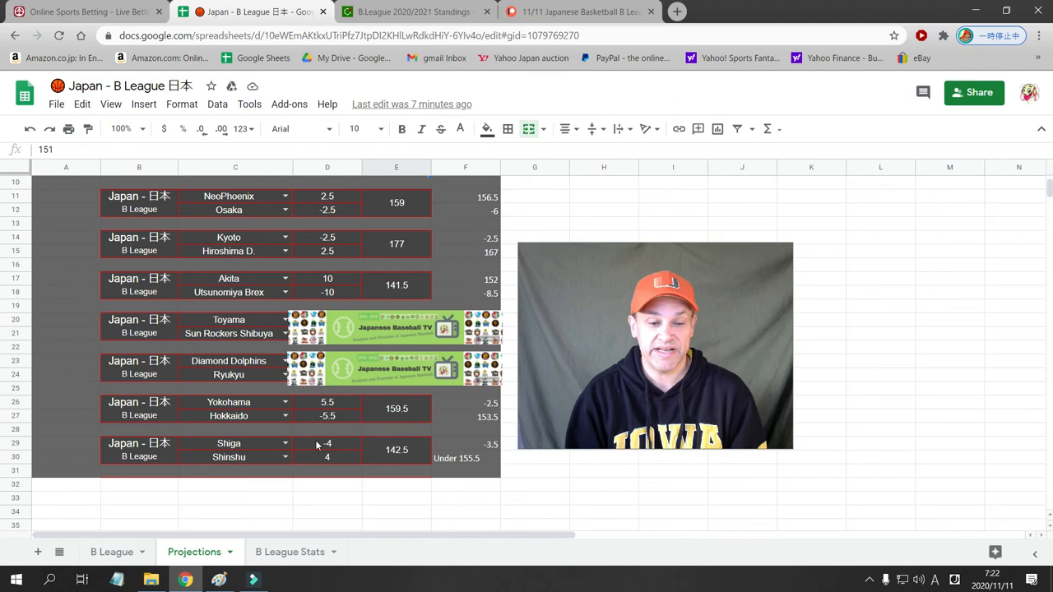
pyautogui.click(396, 449)
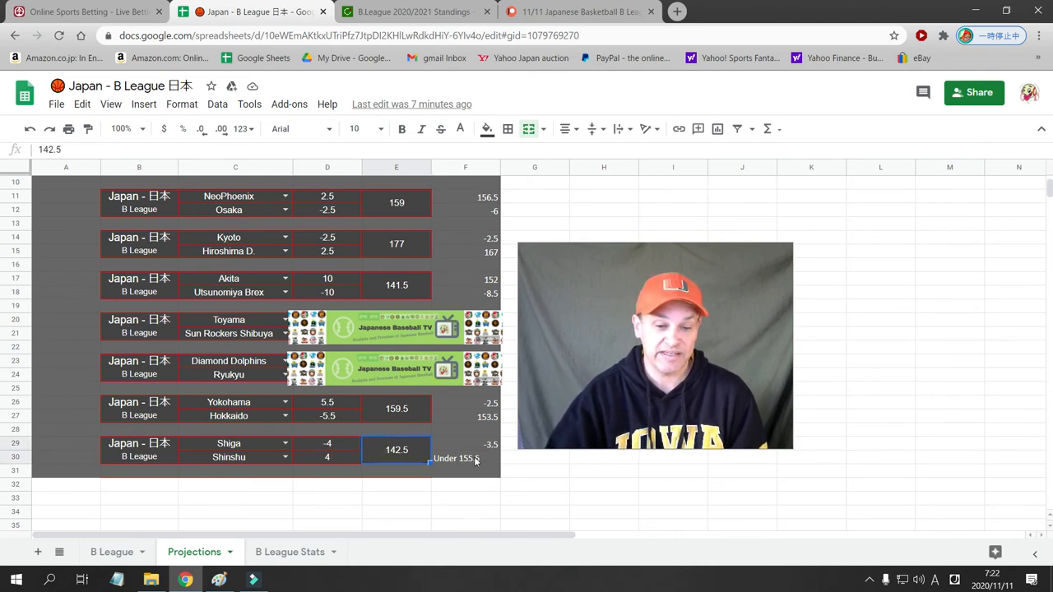
pyautogui.click(456, 459)
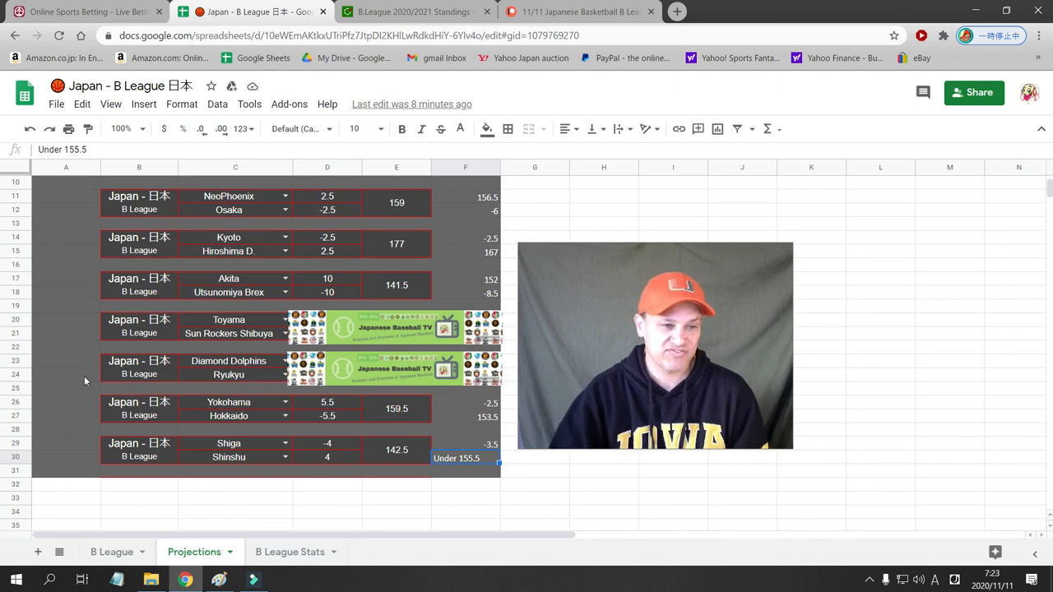
pyautogui.scroll(3)
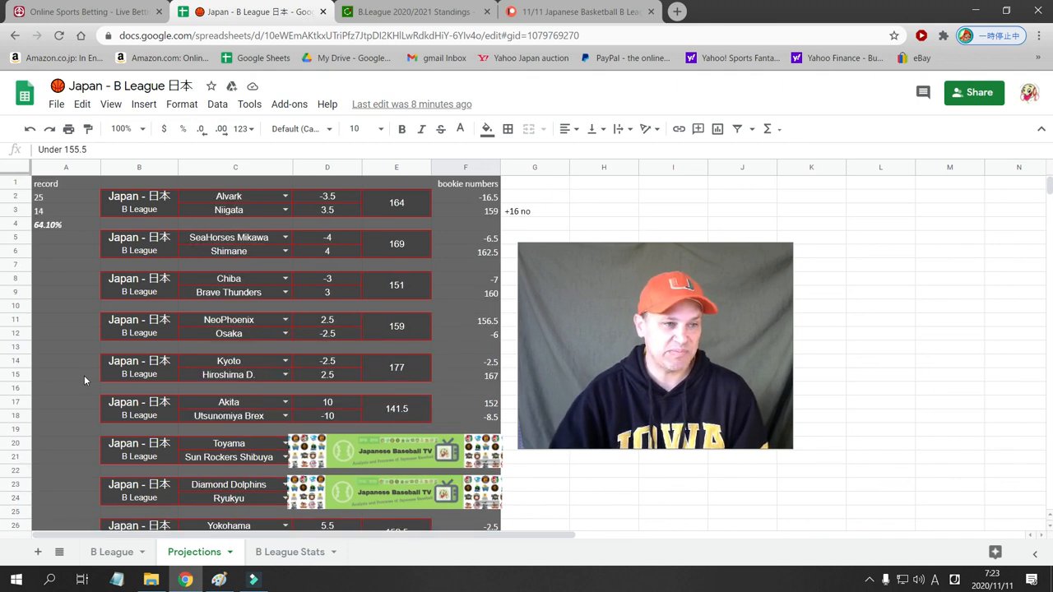